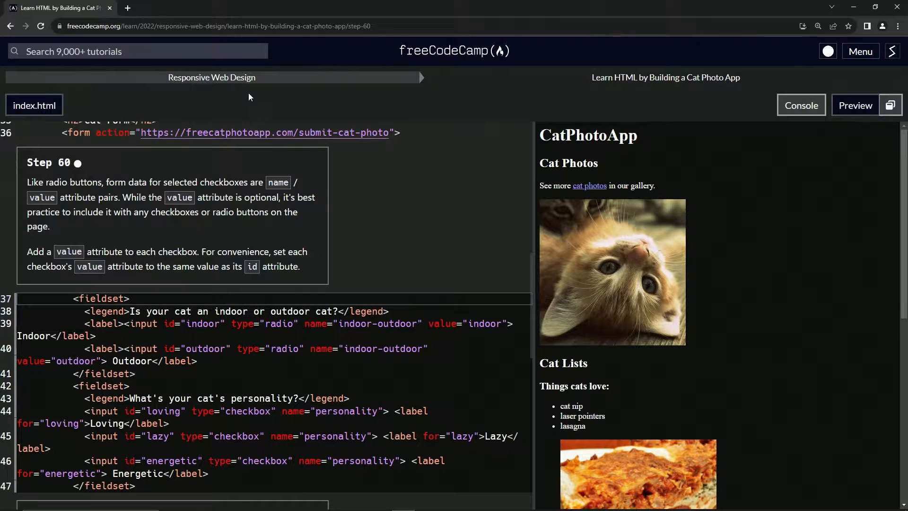
mouse_move(690, 91)
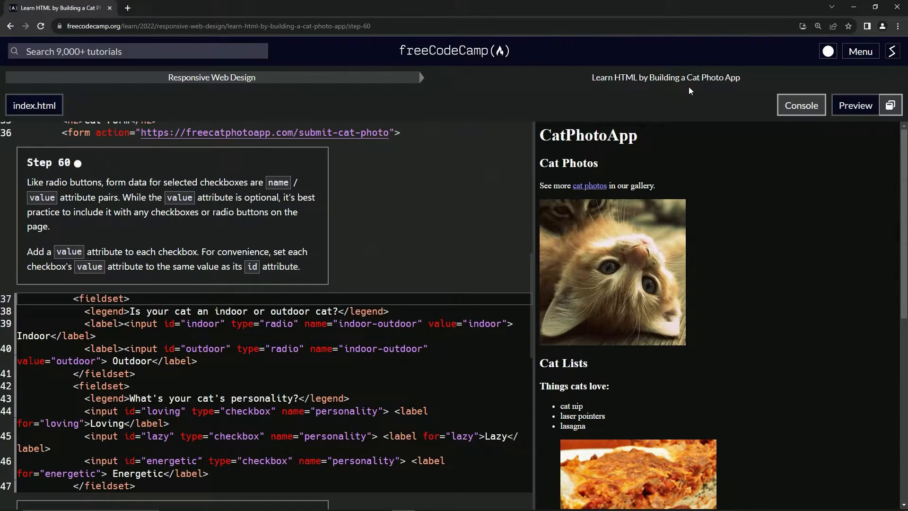
mouse_move(49, 178)
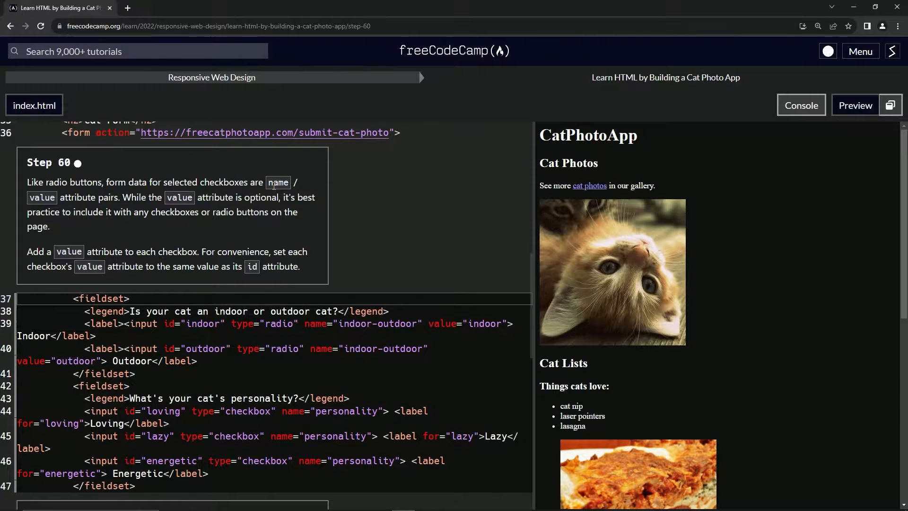
mouse_move(108, 203)
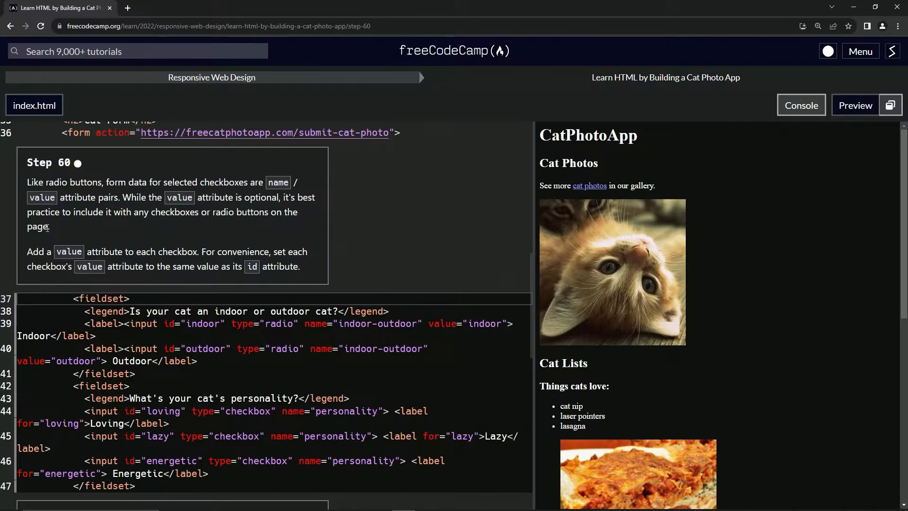
mouse_move(84, 257)
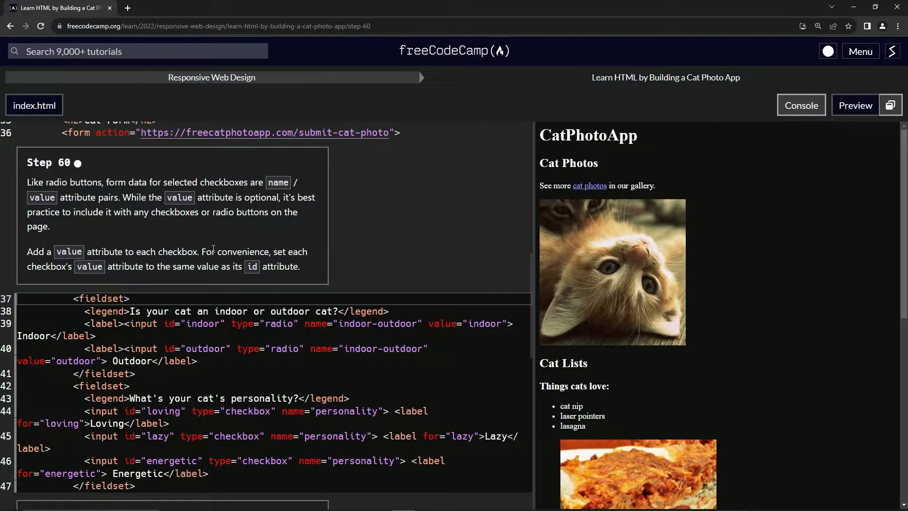
mouse_move(68, 279)
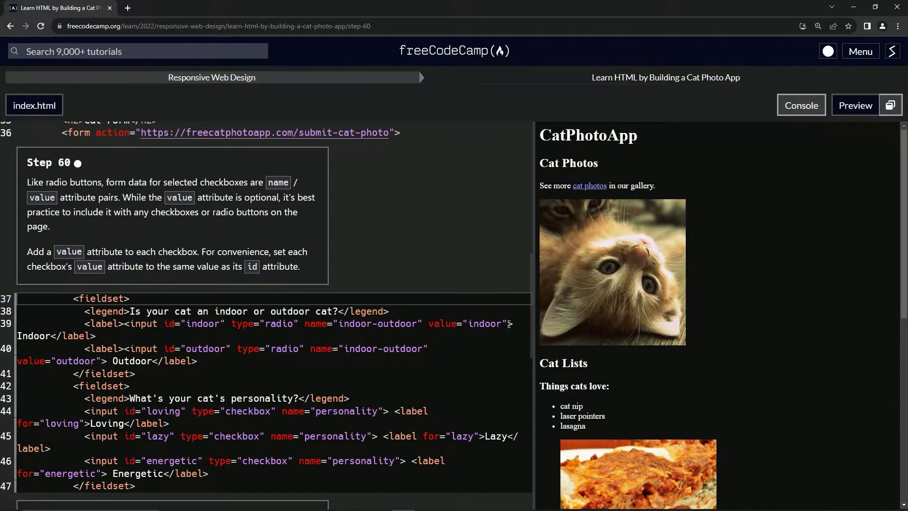
Add value="indoor" attributes after name="personality" in the Loving and Lazy checkbox inputs
double_click(469, 324)
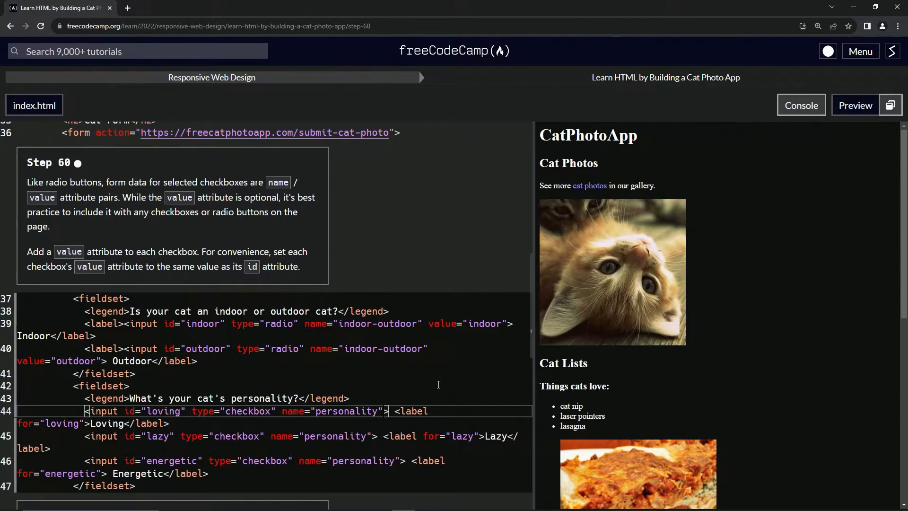
text(value="indoor")
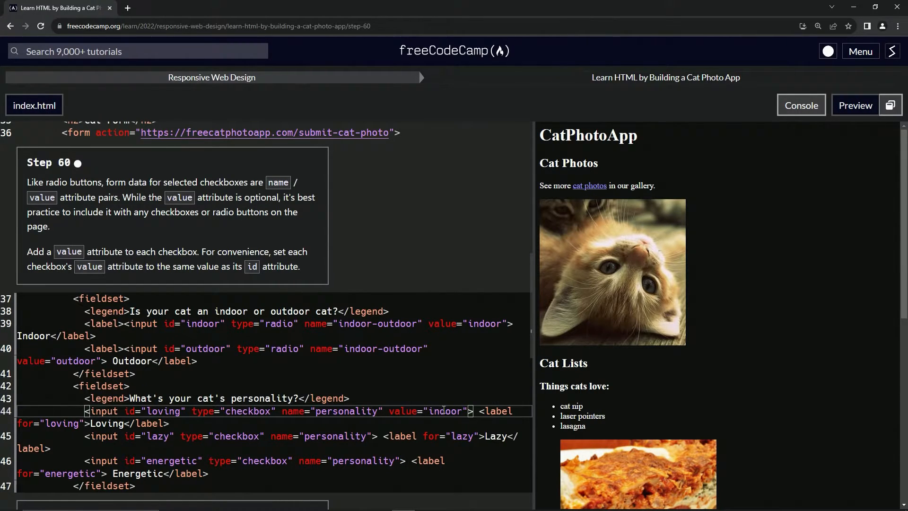
double_click(445, 411)
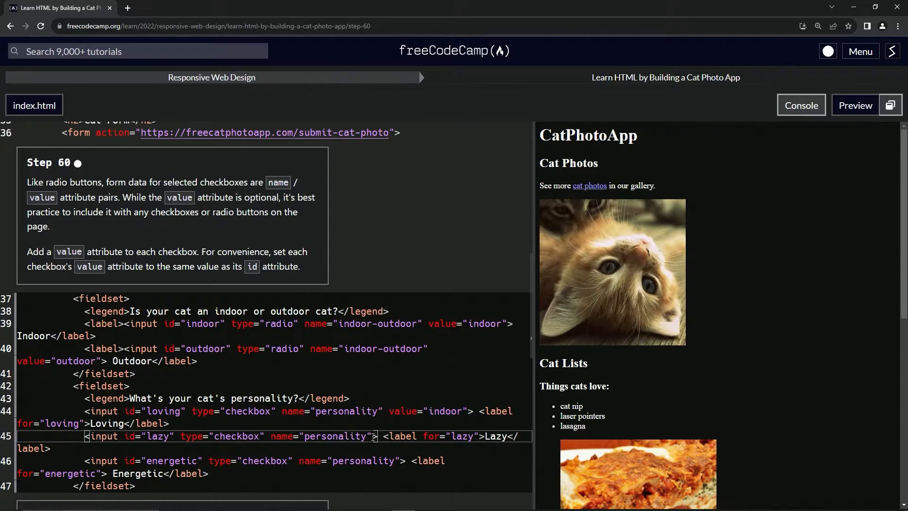
text(value="indoor")
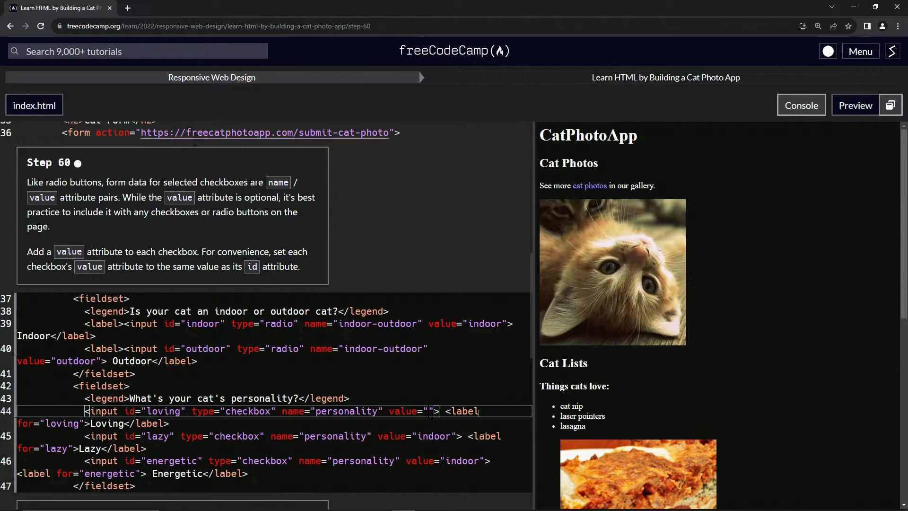
Fill the Loving value and replace the Lazy checkbox's indoor value so values match ids
text(indoor)
text(loving)
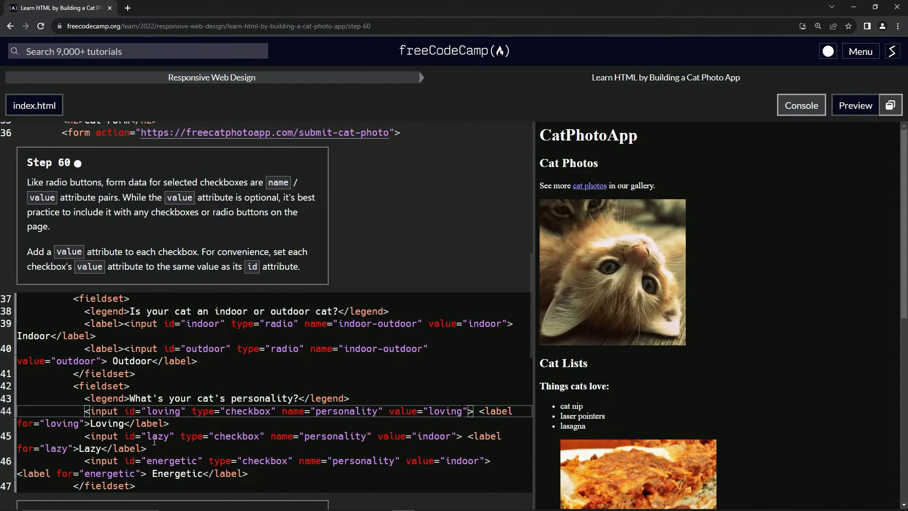
double_click(434, 436)
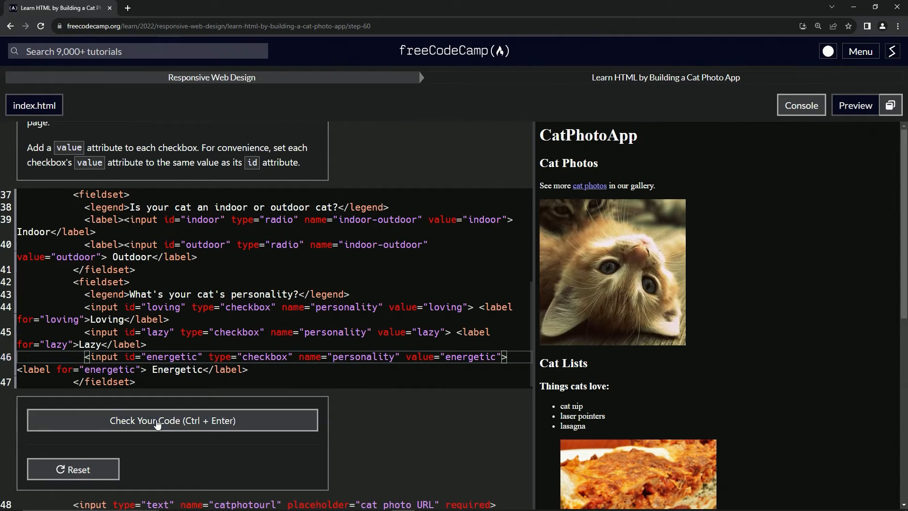
Check the Step 60 code, pass, and submit to advance to Step 61
click(172, 419)
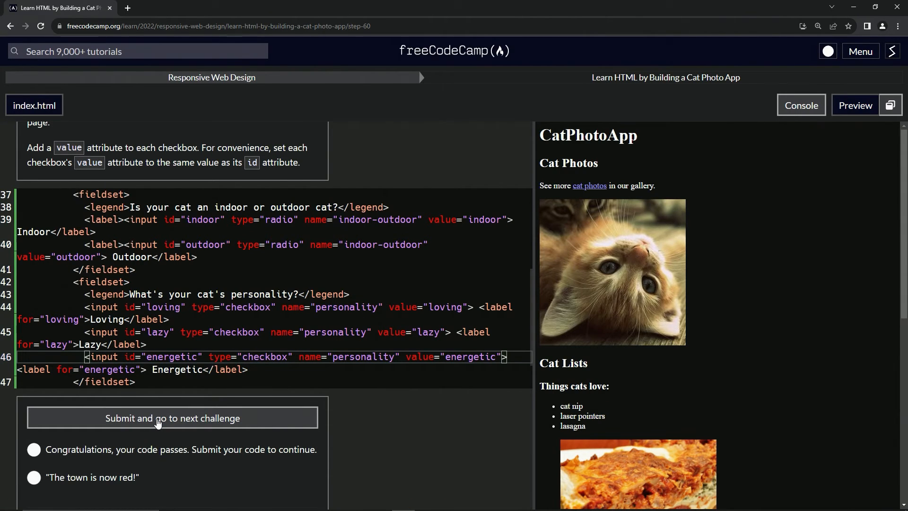
click(172, 417)
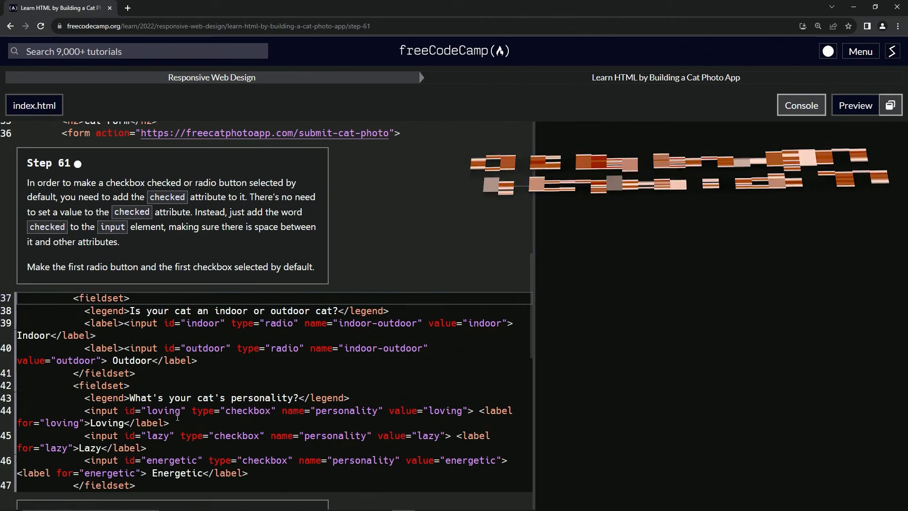